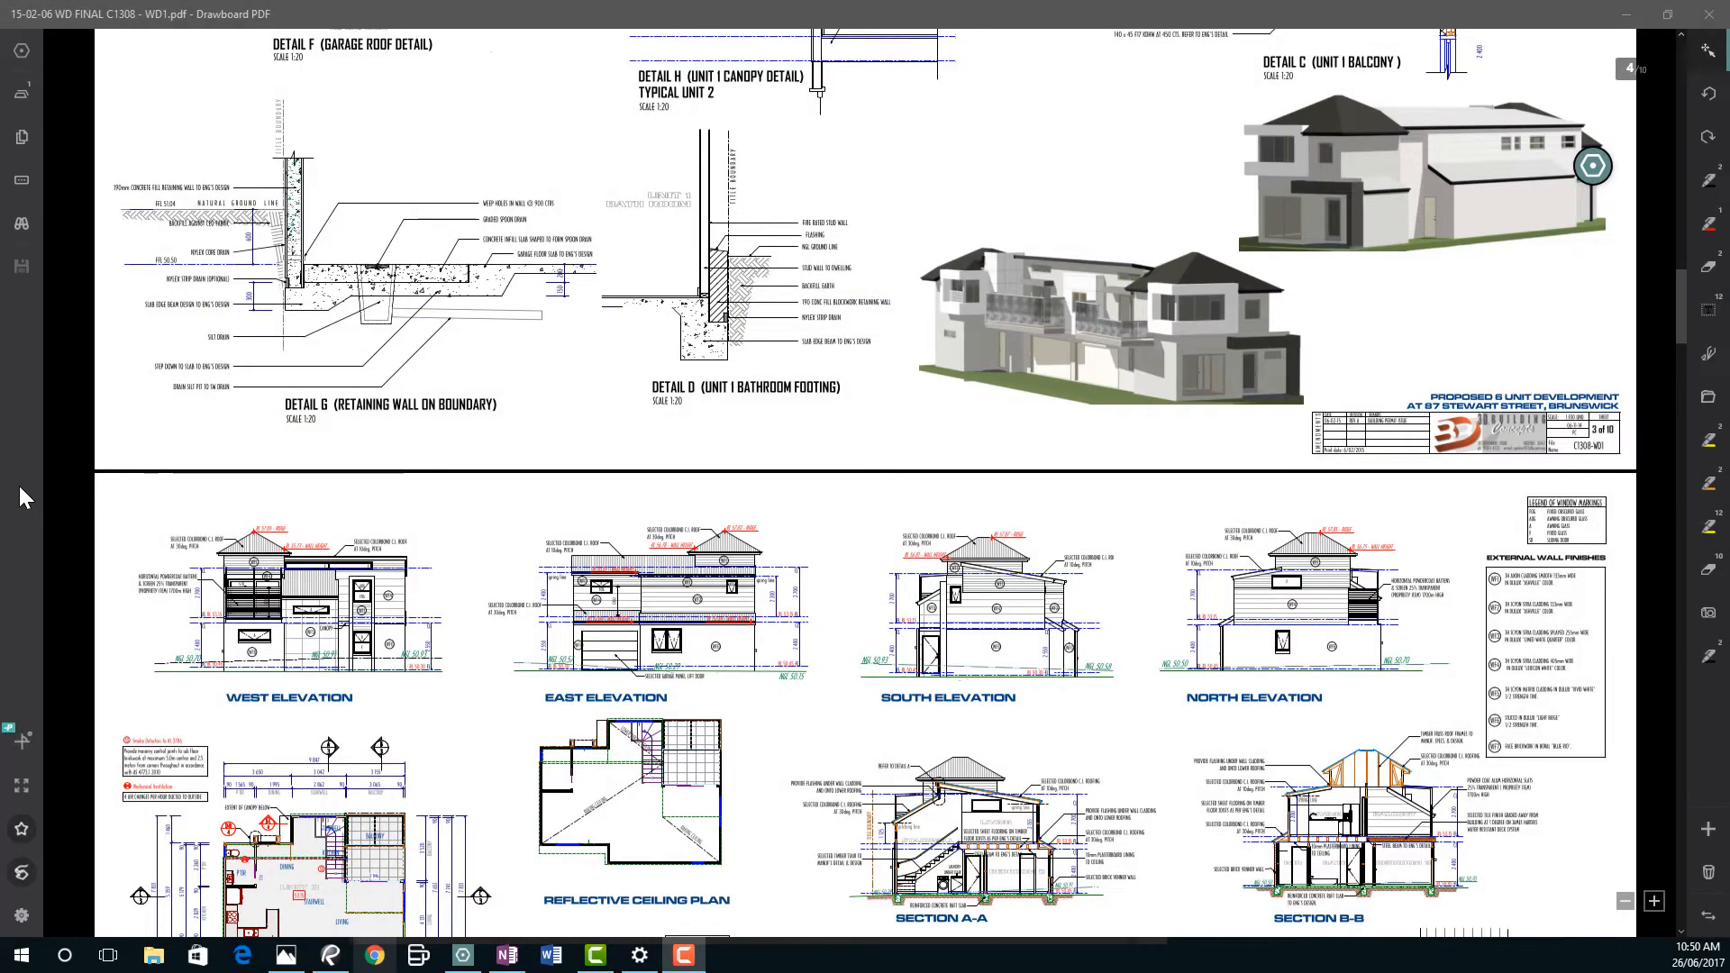
mouse_move(681, 461)
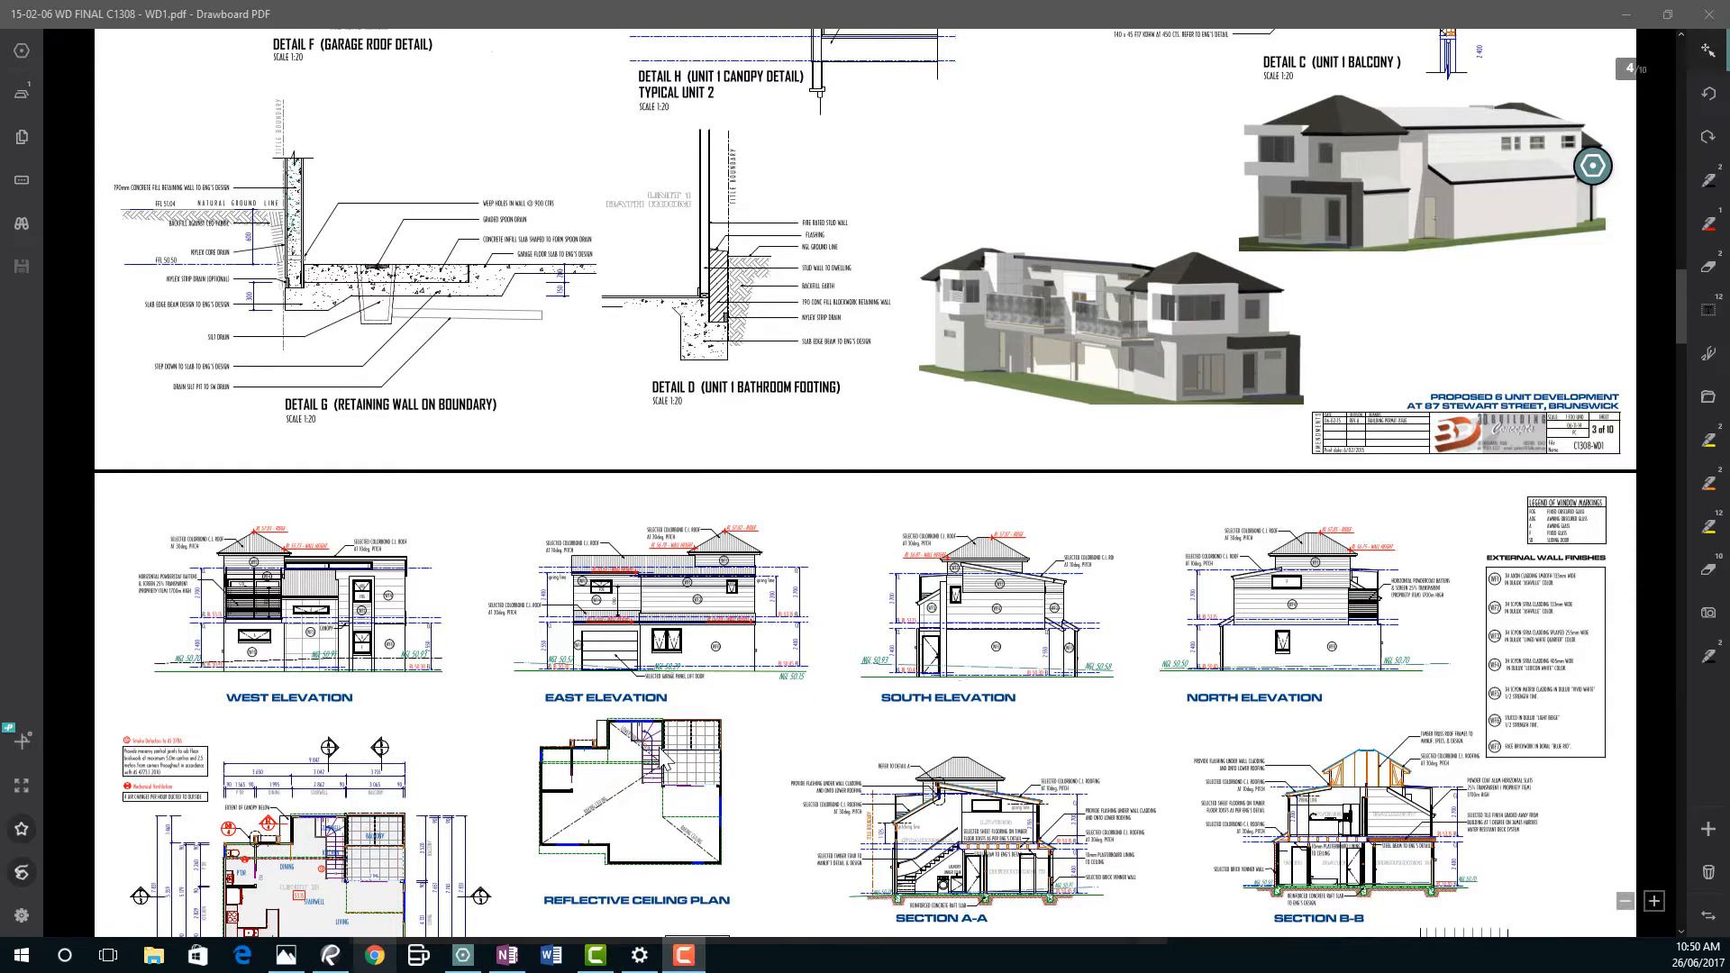
mouse_move(1629, 946)
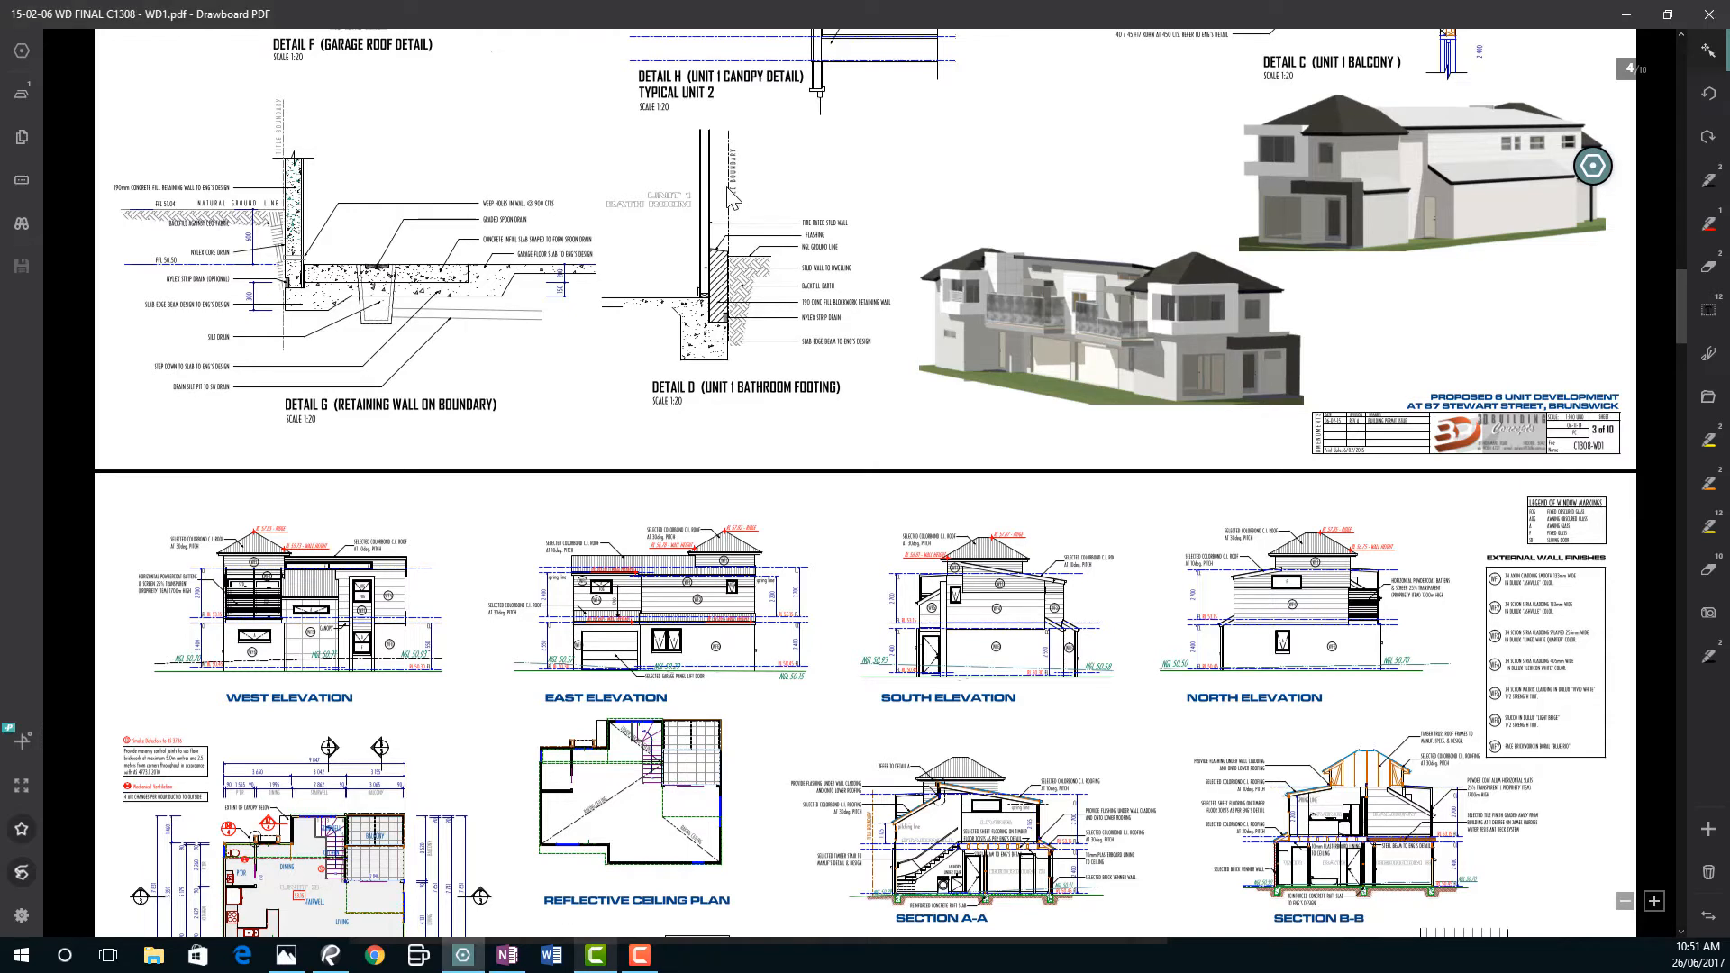
mouse_move(674, 822)
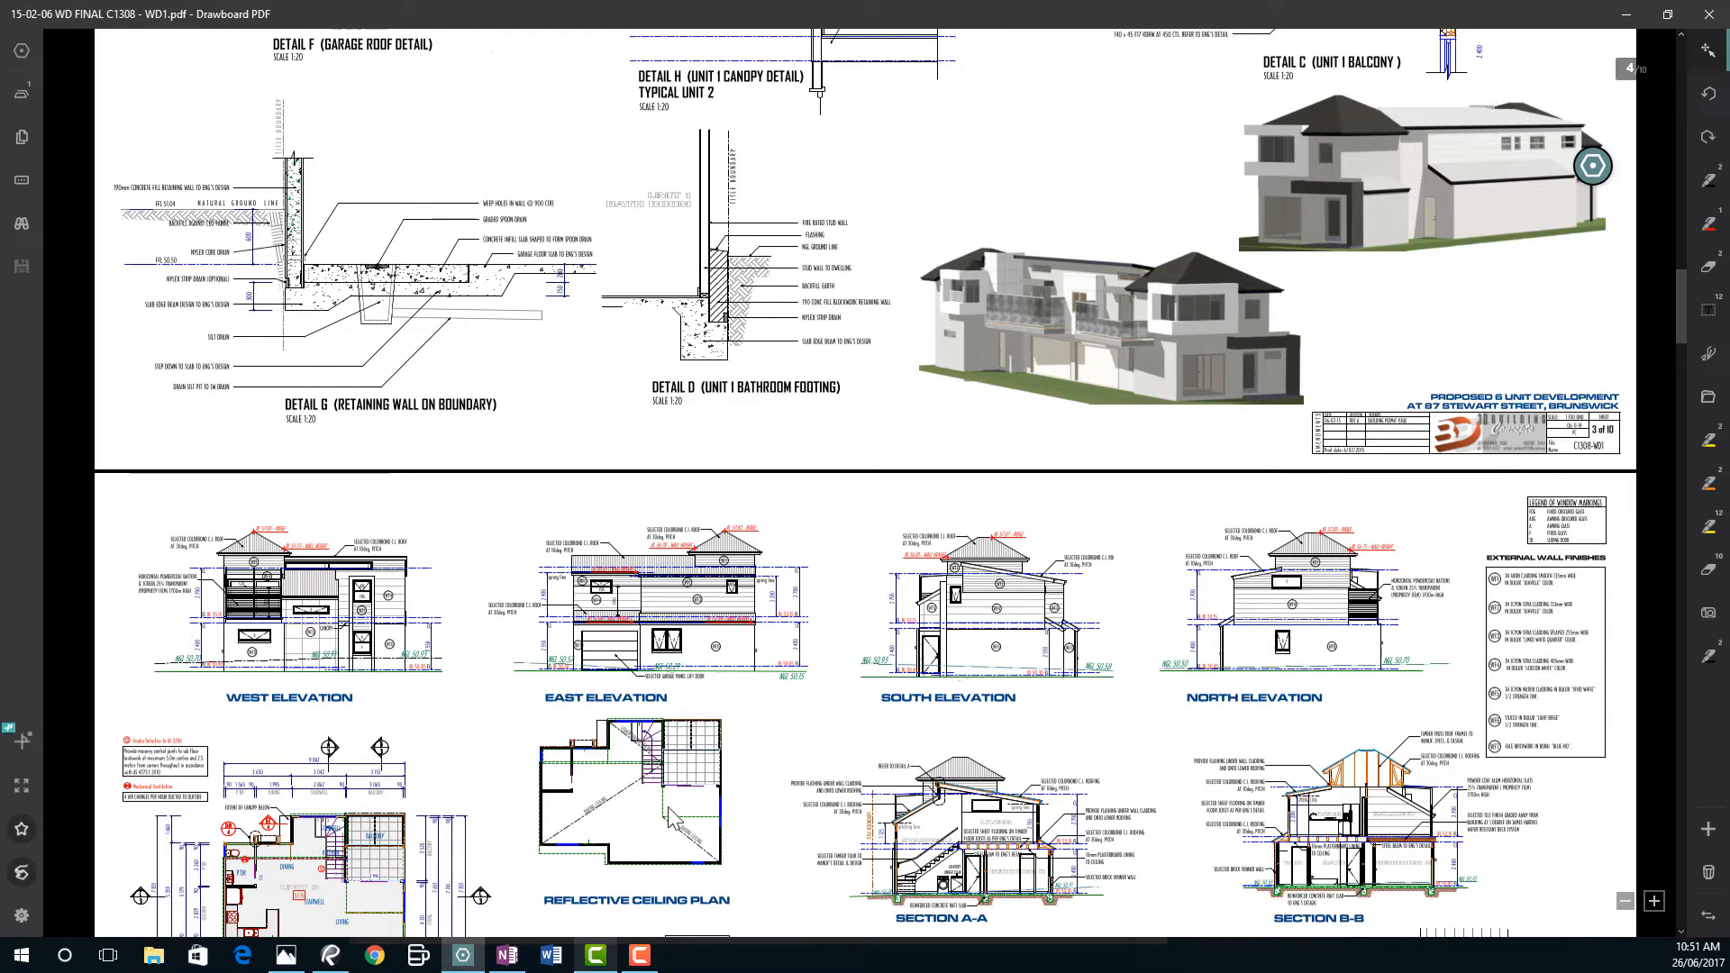